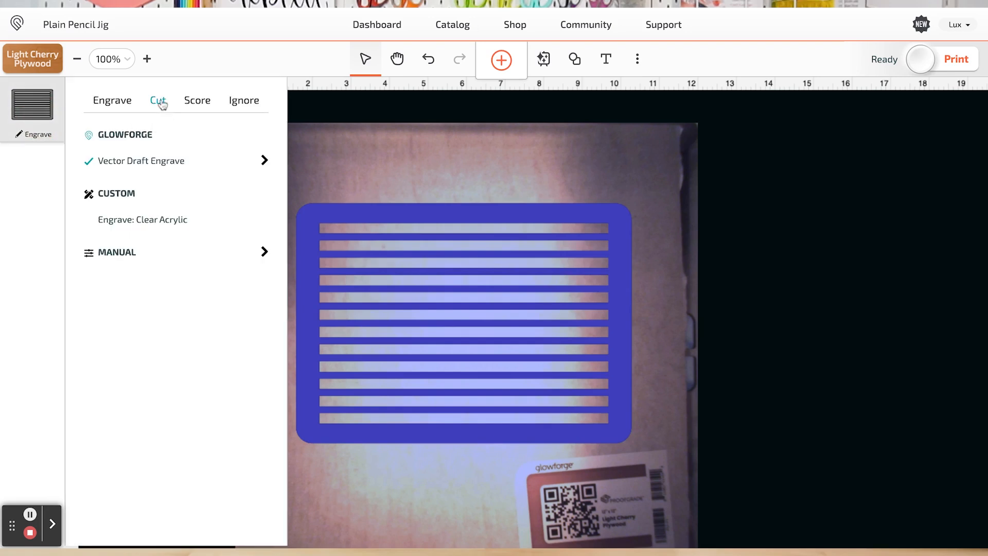
# Set the Plain Pencil Jig to Cut and move it to the bed's upper-left corner
pyautogui.click(157, 100)
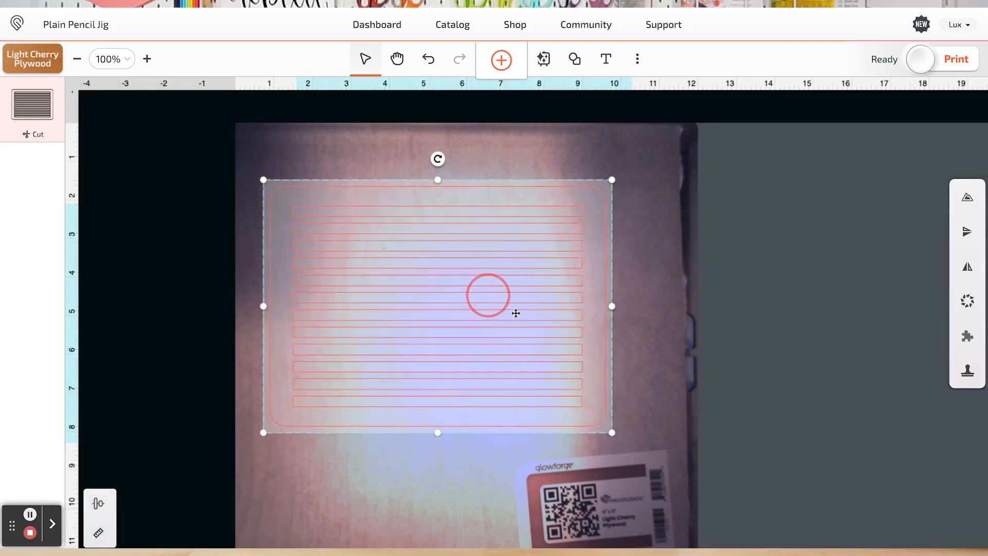
pyautogui.moveTo(515, 314); pyautogui.dragTo(465, 241)
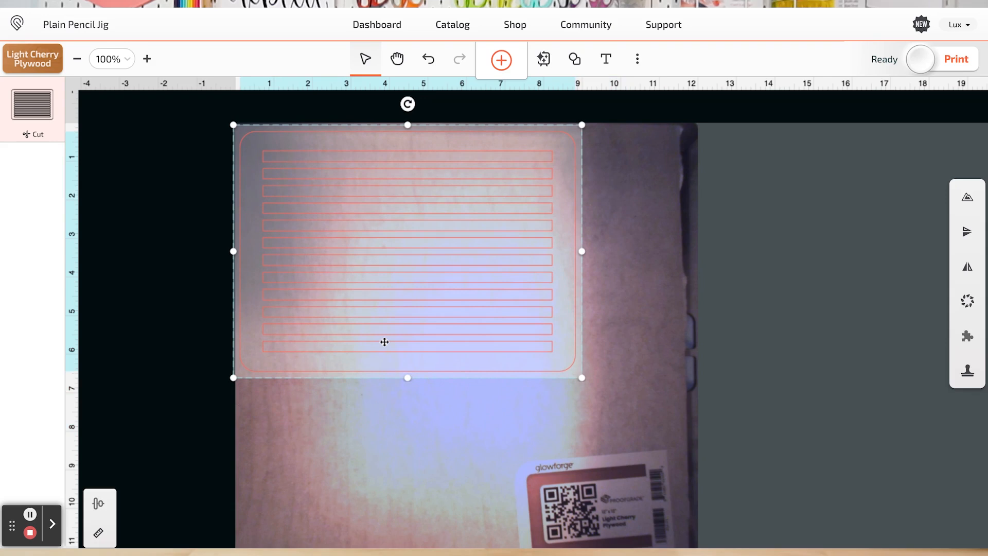
pyautogui.moveTo(199, 189)
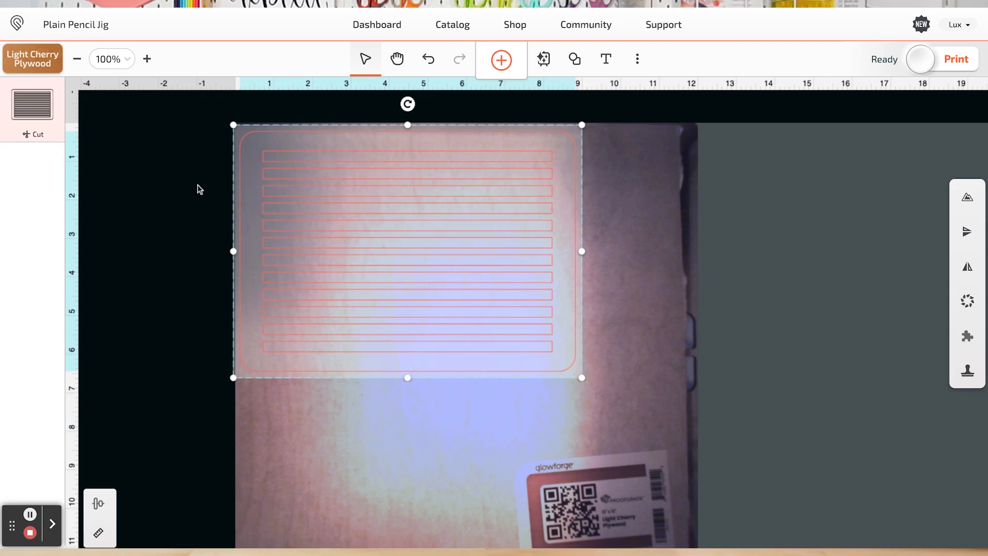
pyautogui.moveTo(144, 196)
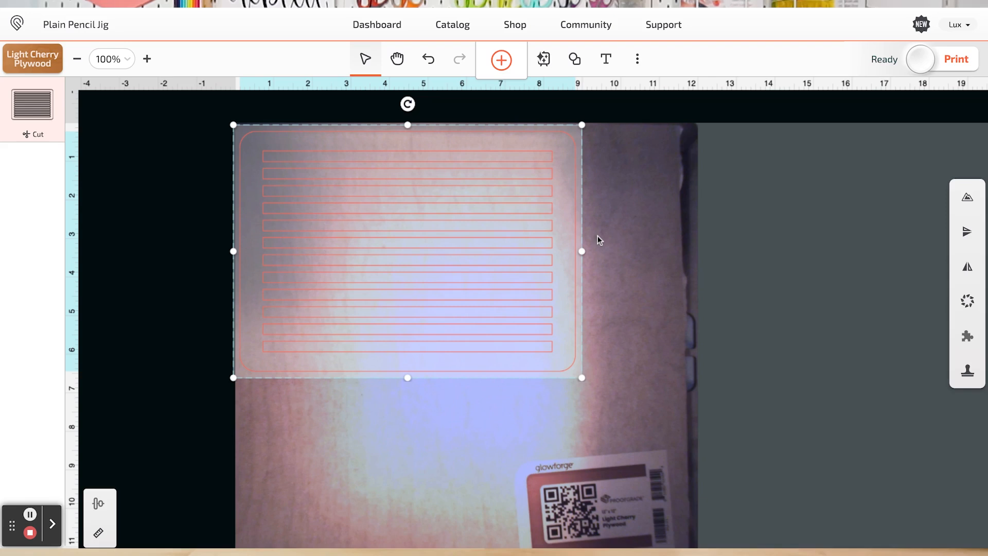
pyautogui.moveTo(914, 112)
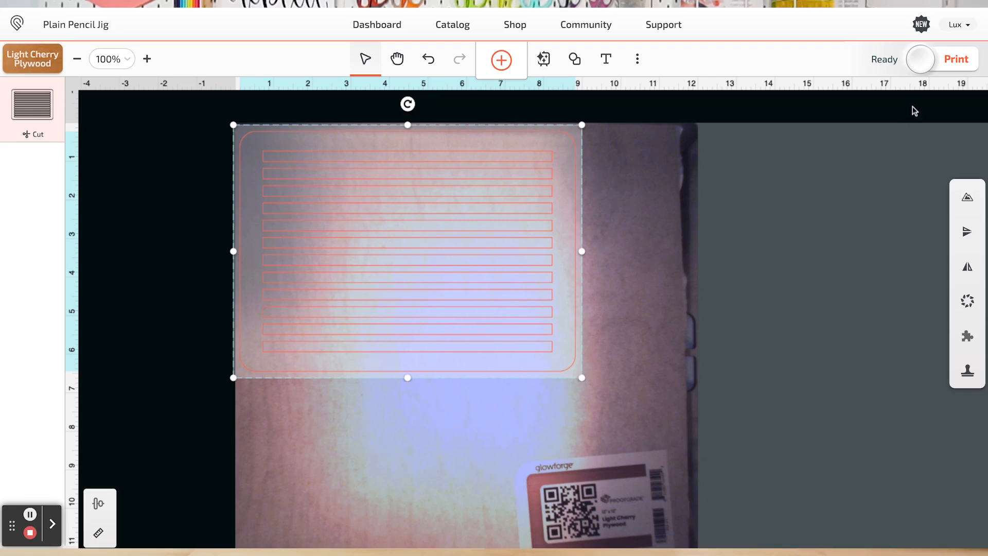
pyautogui.click(955, 58)
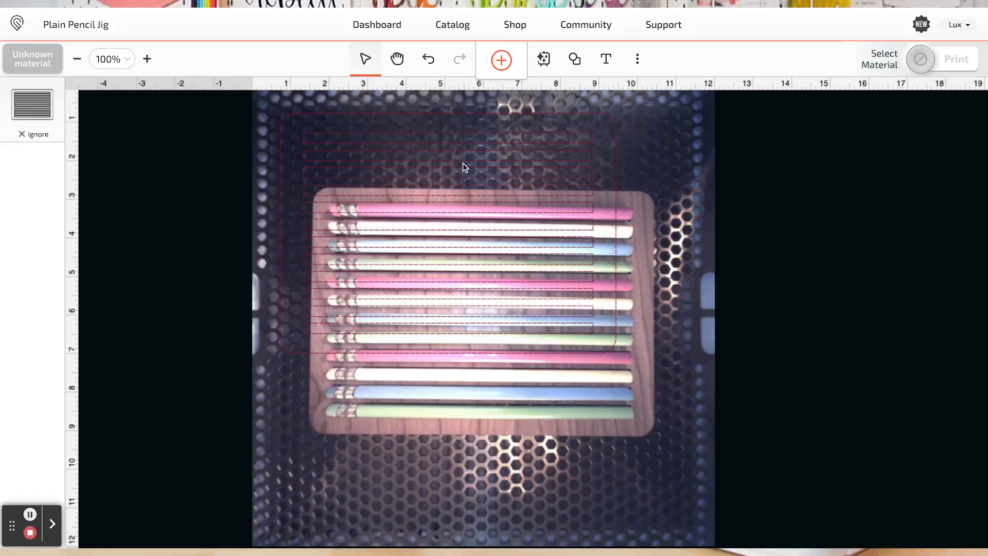
pyautogui.moveTo(462, 151)
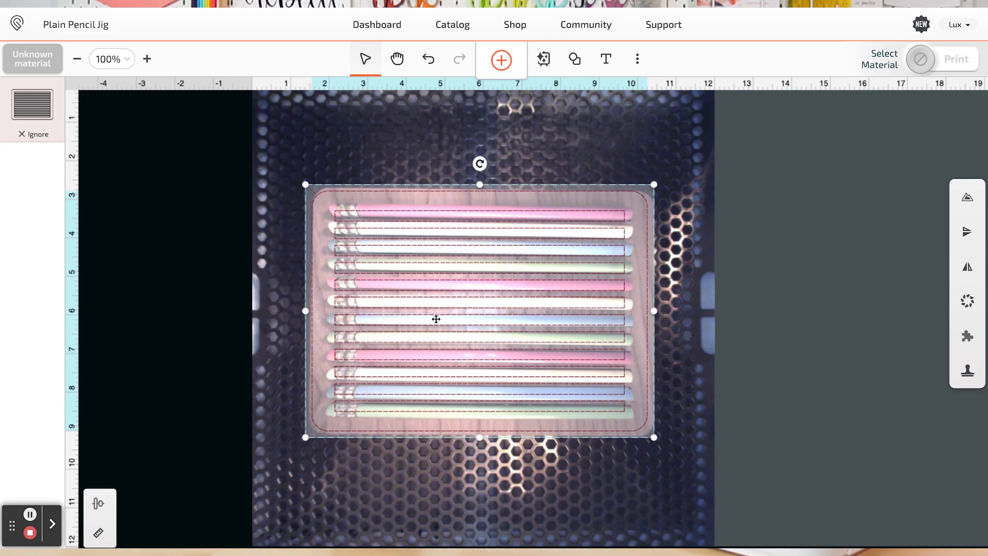
pyautogui.moveTo(410, 298)
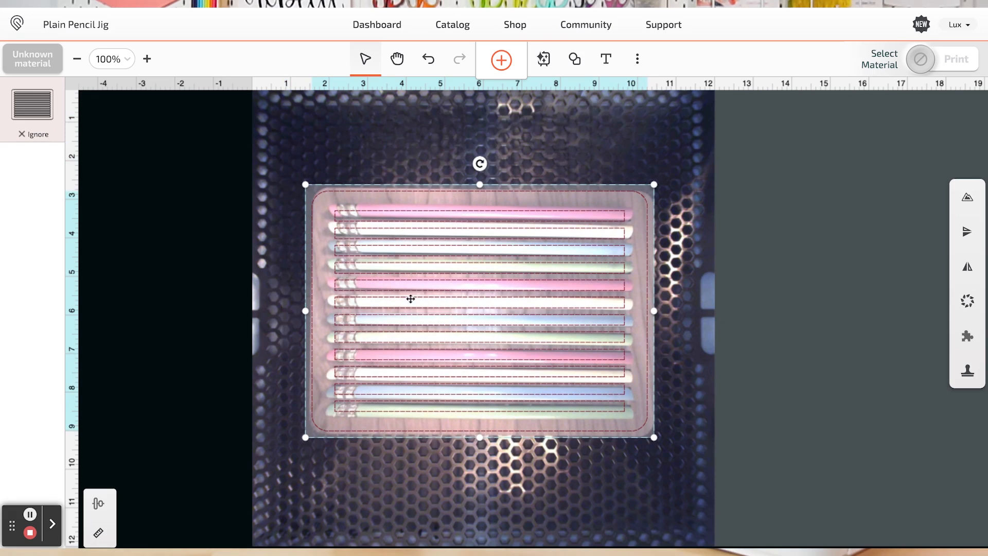
pyautogui.moveTo(458, 304)
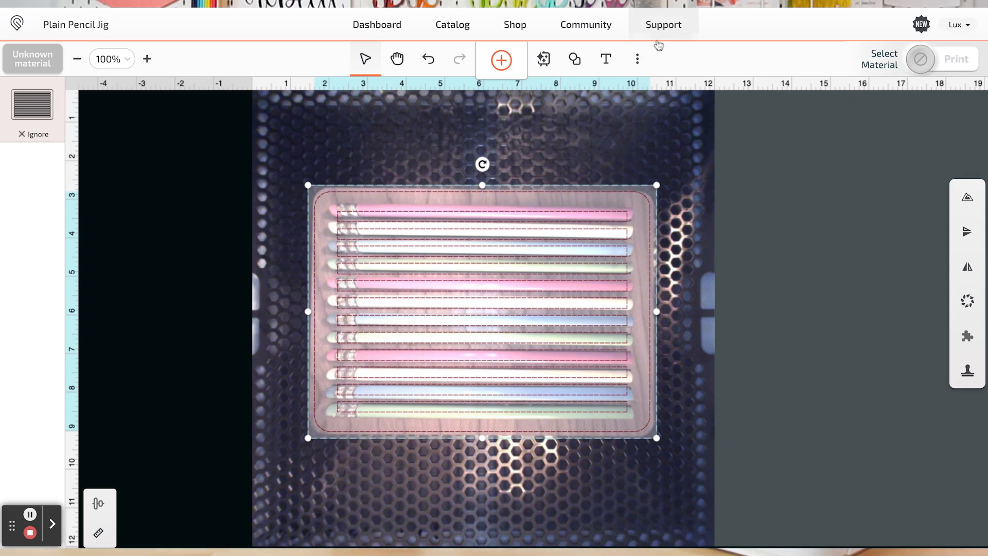
# Refresh the bed camera image showing the jig, then reselect the jig design
pyautogui.click(637, 58)
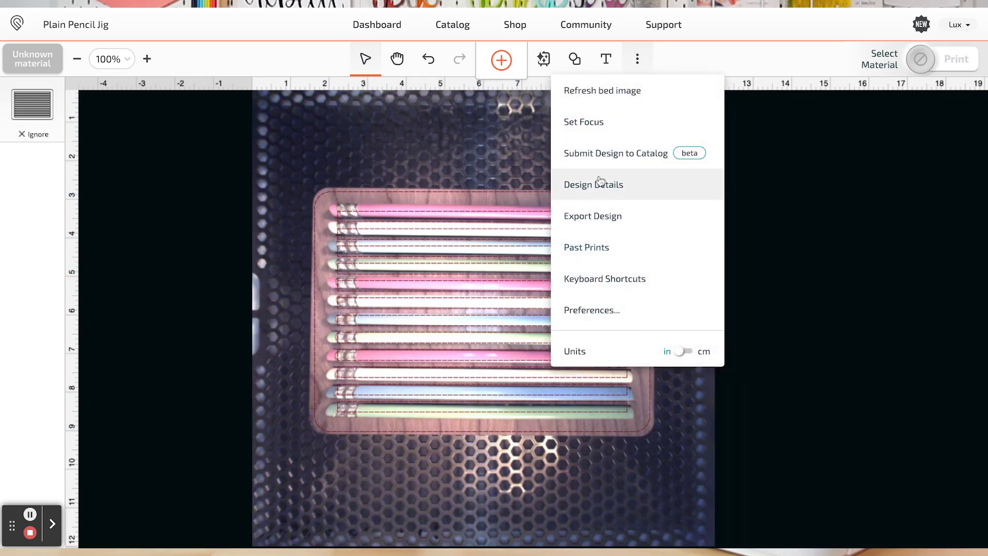
pyautogui.click(492, 328)
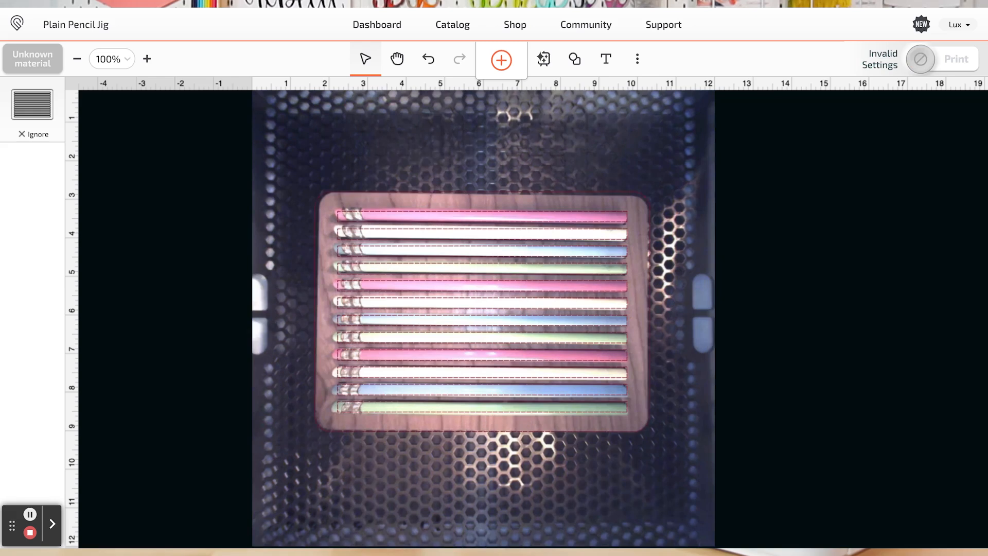
pyautogui.click(147, 59)
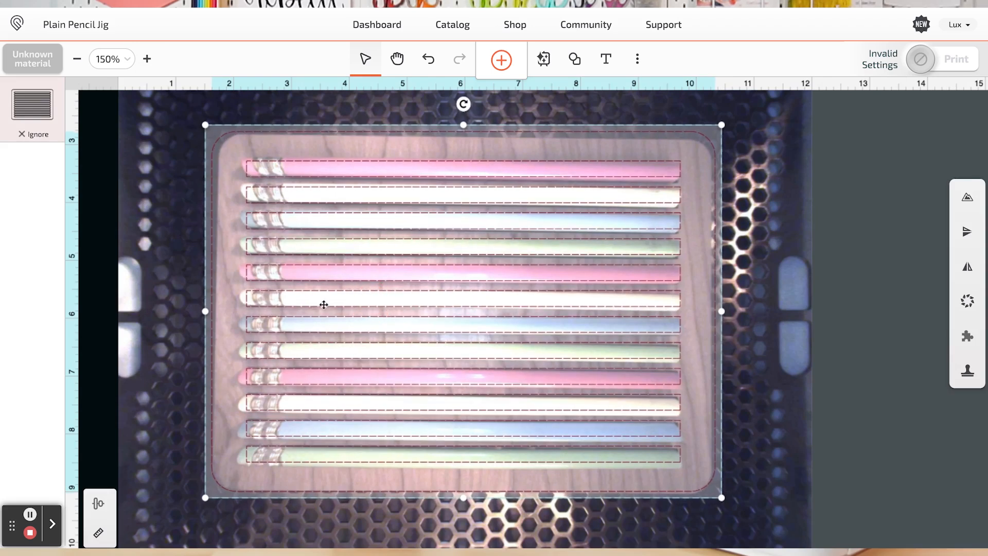
pyautogui.moveTo(323, 477)
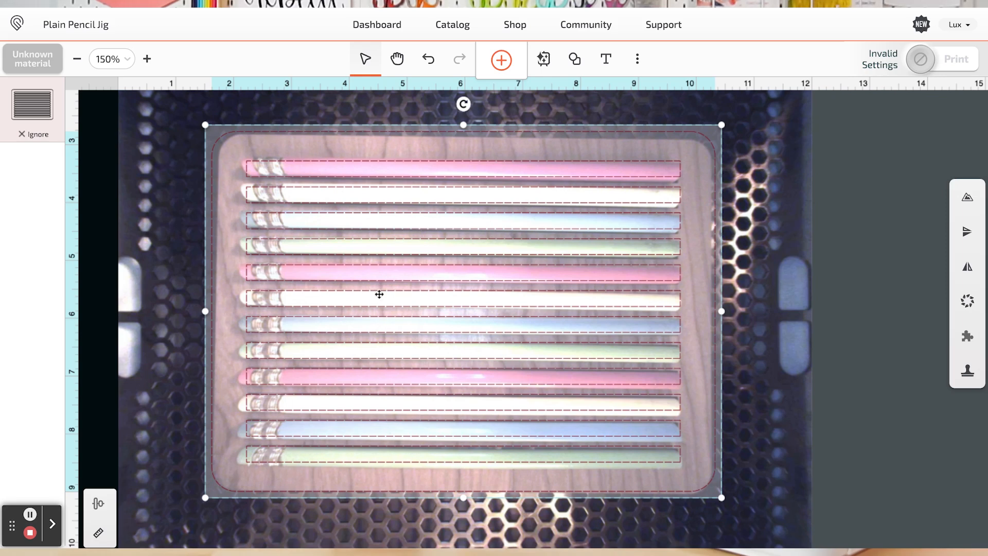
pyautogui.moveTo(705, 69)
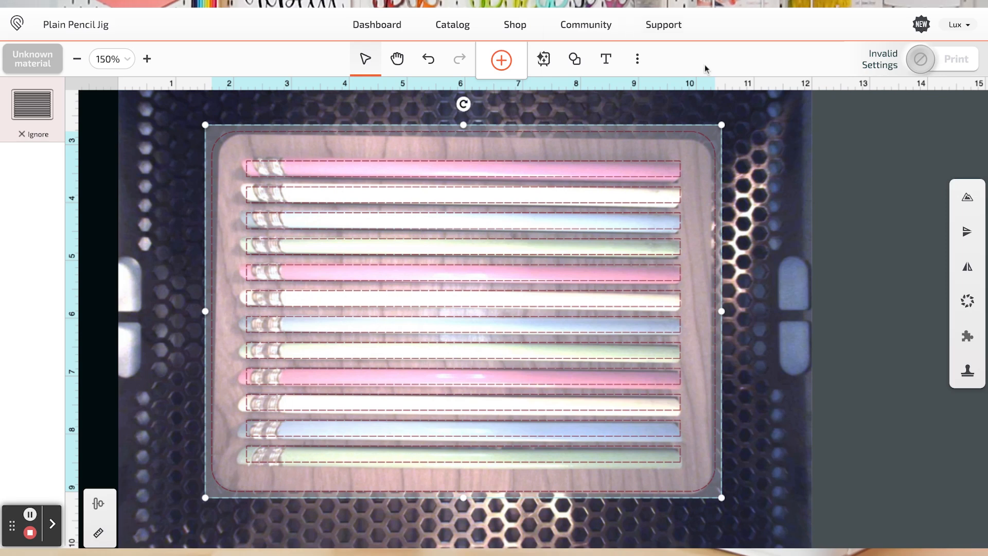
pyautogui.moveTo(605, 59)
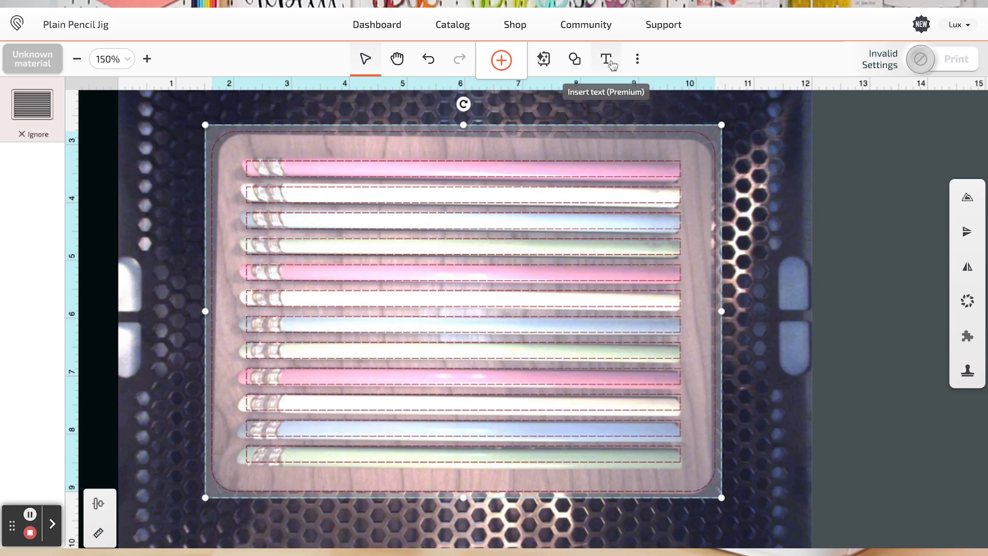
# Add a 'YOU ARE LOVED' text in League Spartan at 8 pt
pyautogui.click(606, 59)
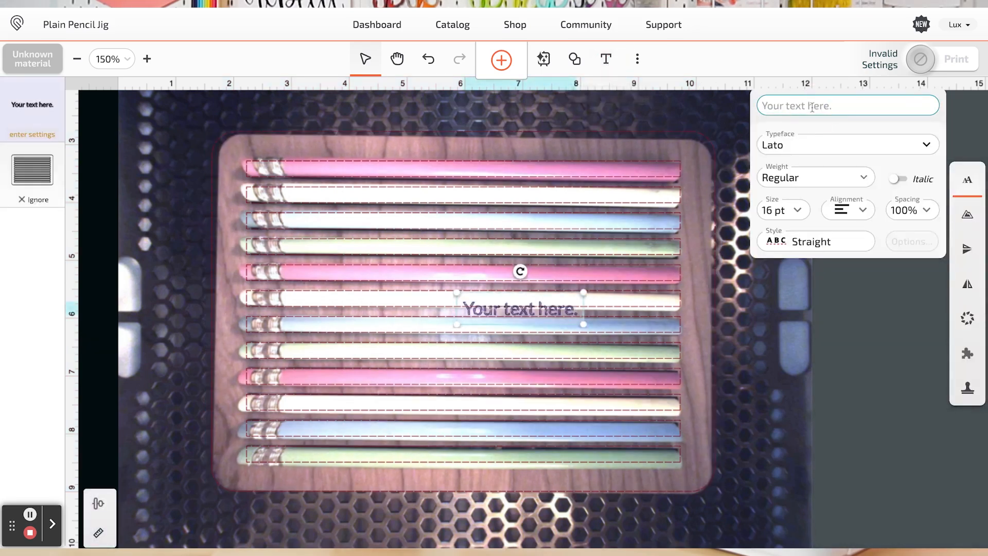
pyautogui.write('YOU ARE LOVED')
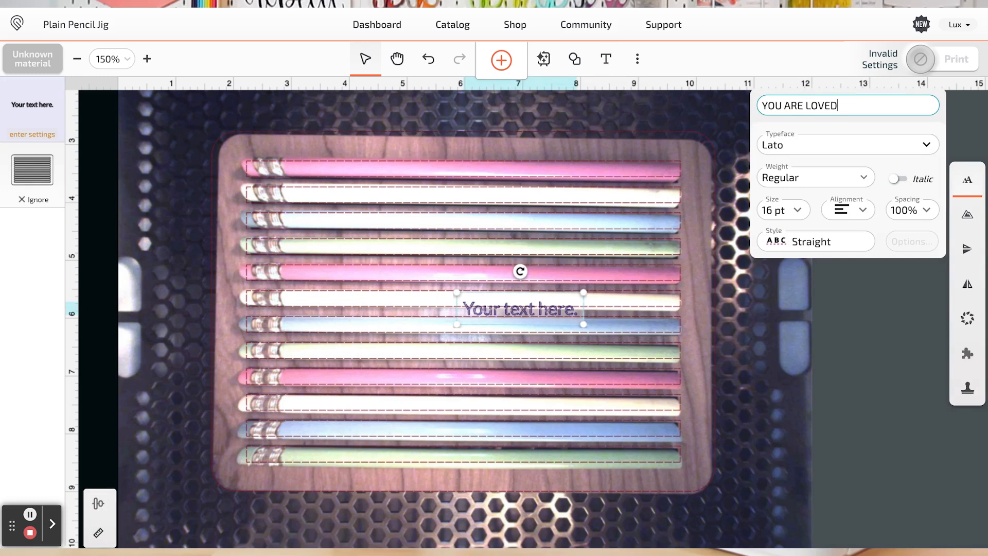
pyautogui.click(846, 144)
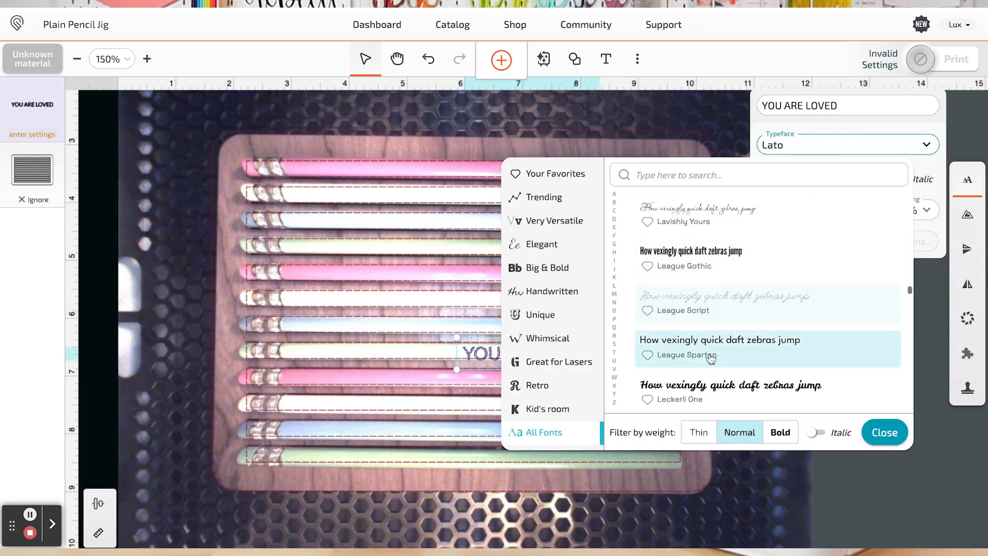
pyautogui.click(686, 355)
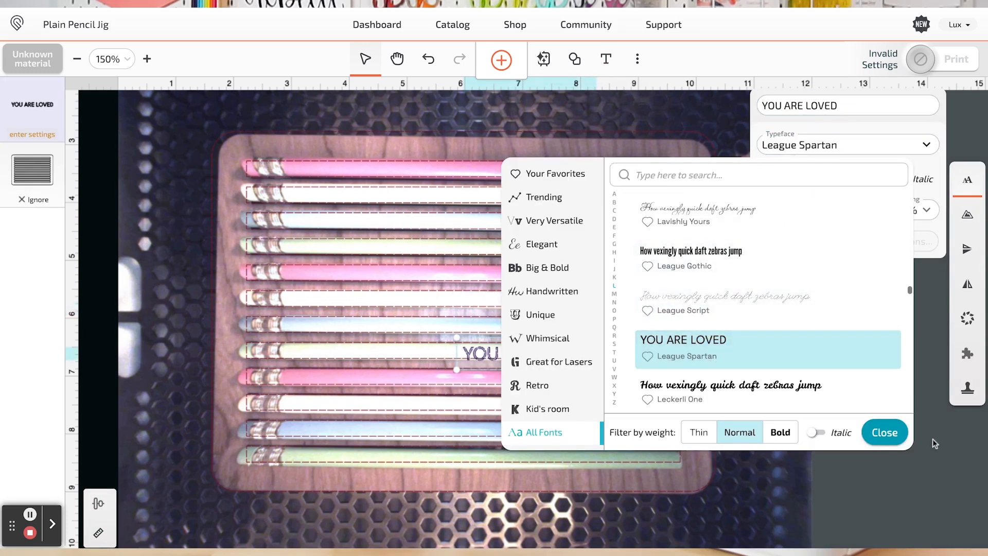
pyautogui.click(884, 432)
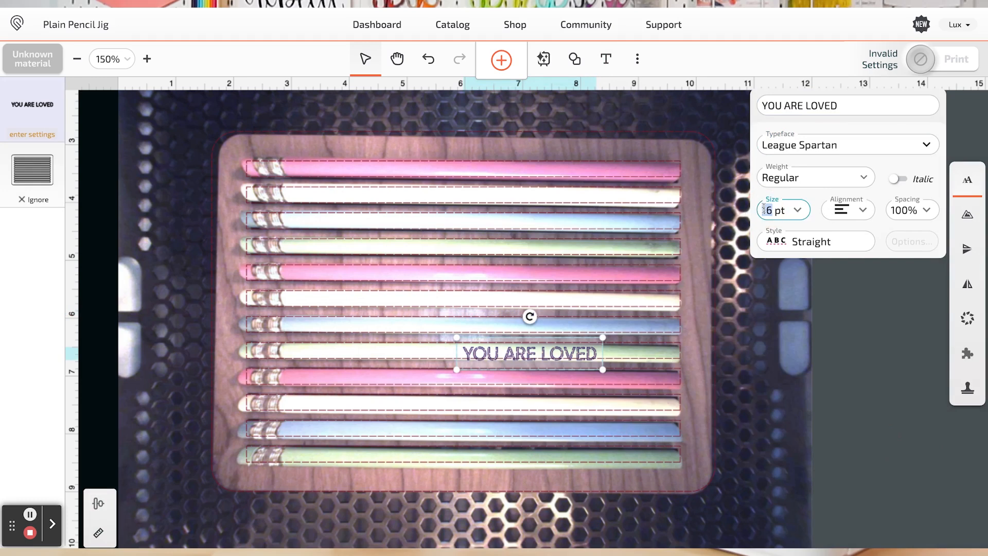
pyautogui.write('8')
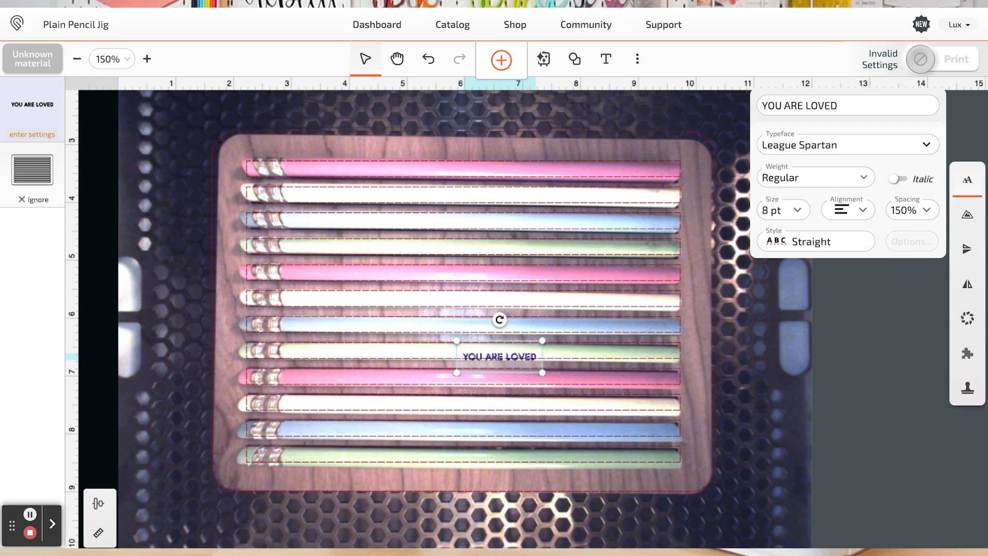
# Position the text on the sixth pencil toward its eraser end
pyautogui.moveTo(499, 356); pyautogui.dragTo(345, 300)
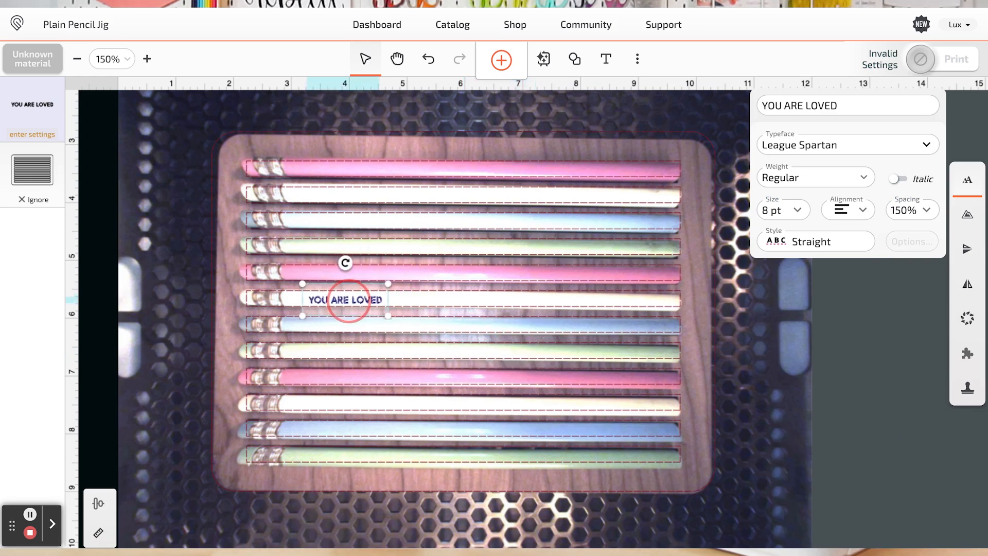
pyautogui.moveTo(344, 299); pyautogui.dragTo(349, 296)
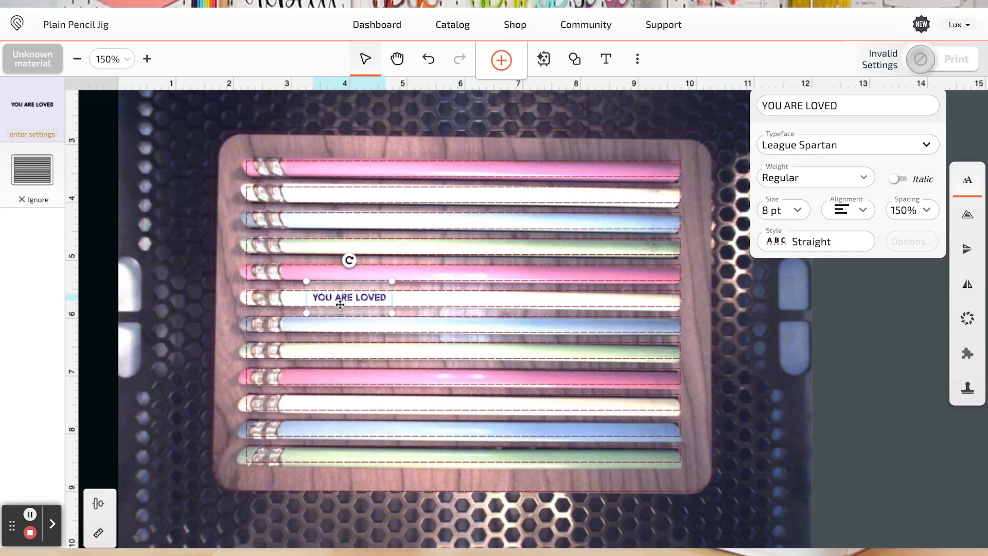
pyautogui.moveTo(381, 454)
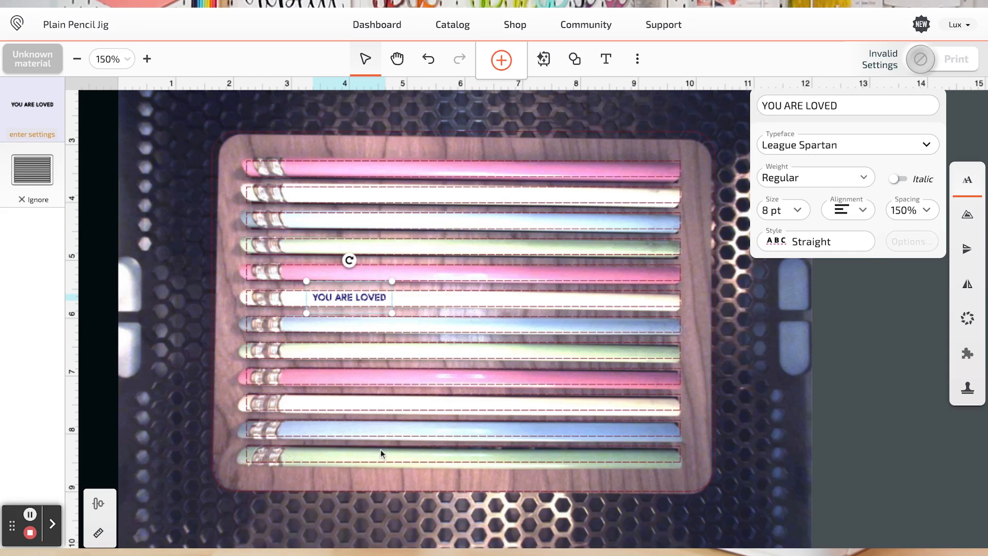
pyautogui.moveTo(313, 432)
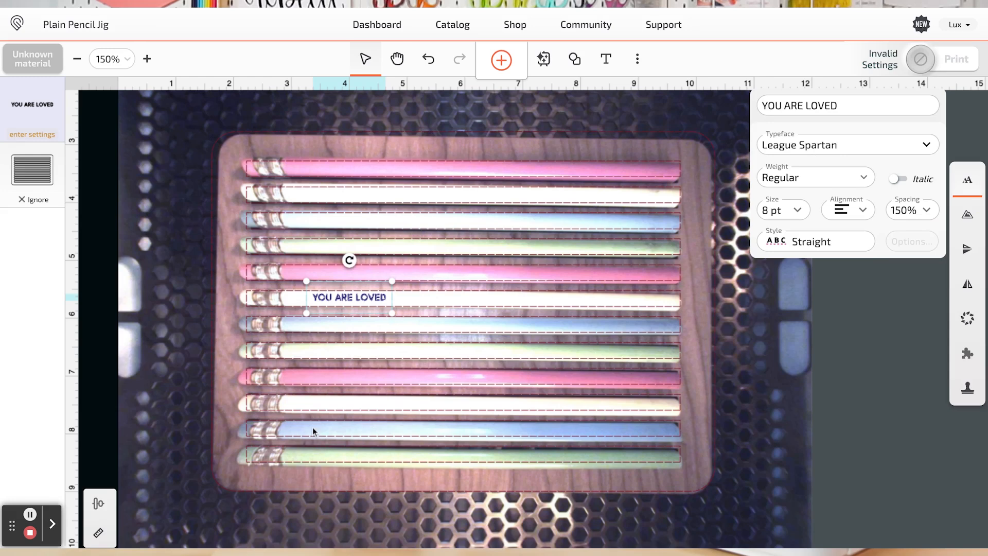
pyautogui.moveTo(340, 474)
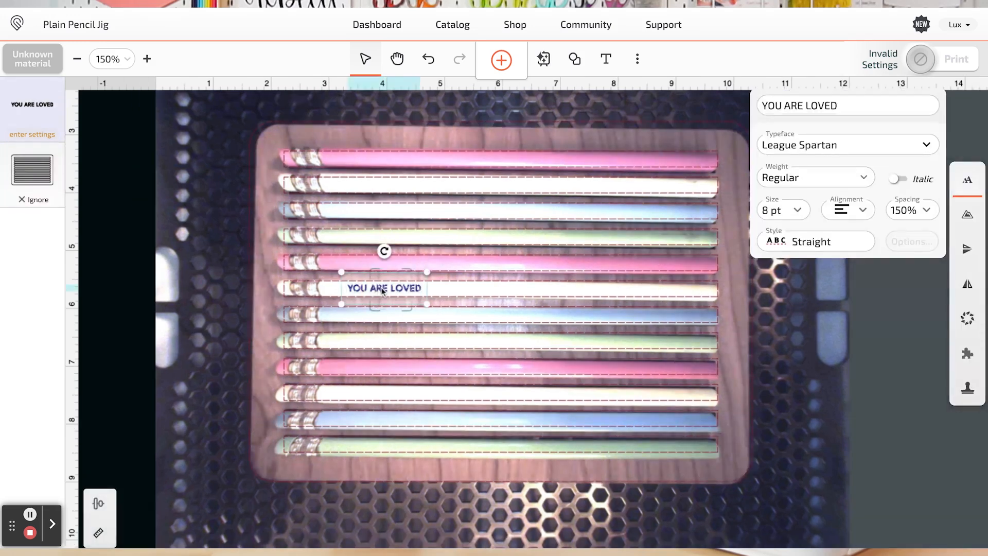
# Duplicate the text until each of the twelve pencils carries a copy
pyautogui.moveTo(384, 288); pyautogui.dragTo(423, 292)
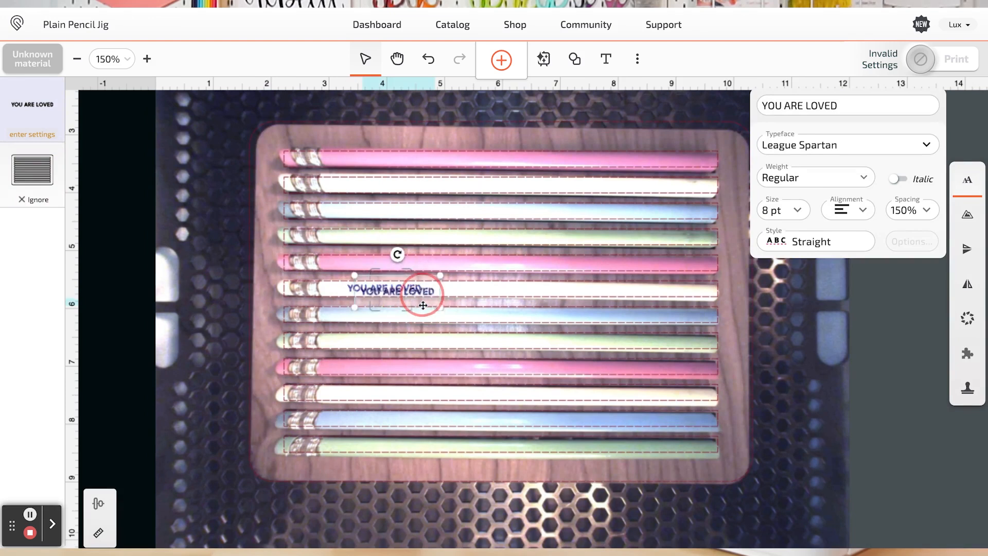
pyautogui.moveTo(423, 305); pyautogui.dragTo(383, 263)
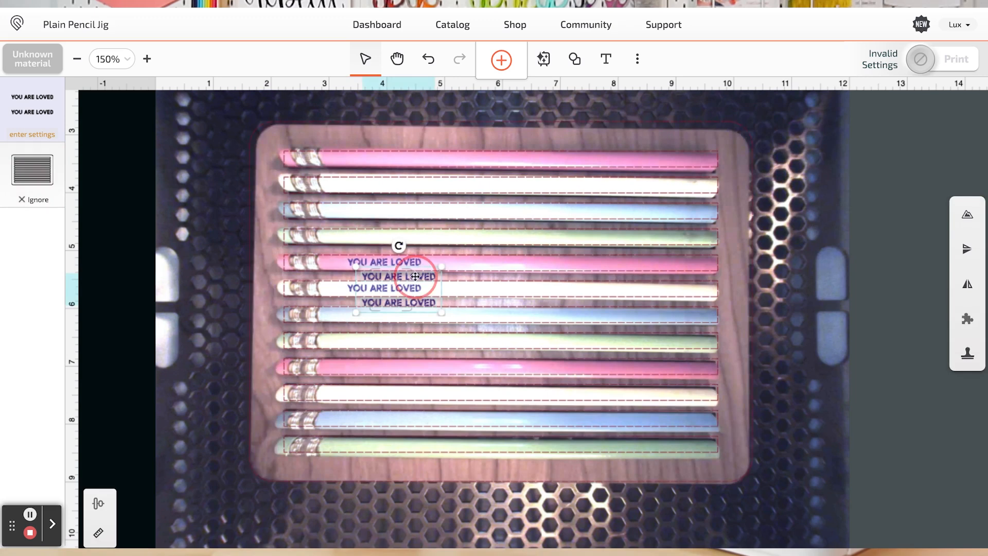
pyautogui.moveTo(396, 277); pyautogui.dragTo(383, 211)
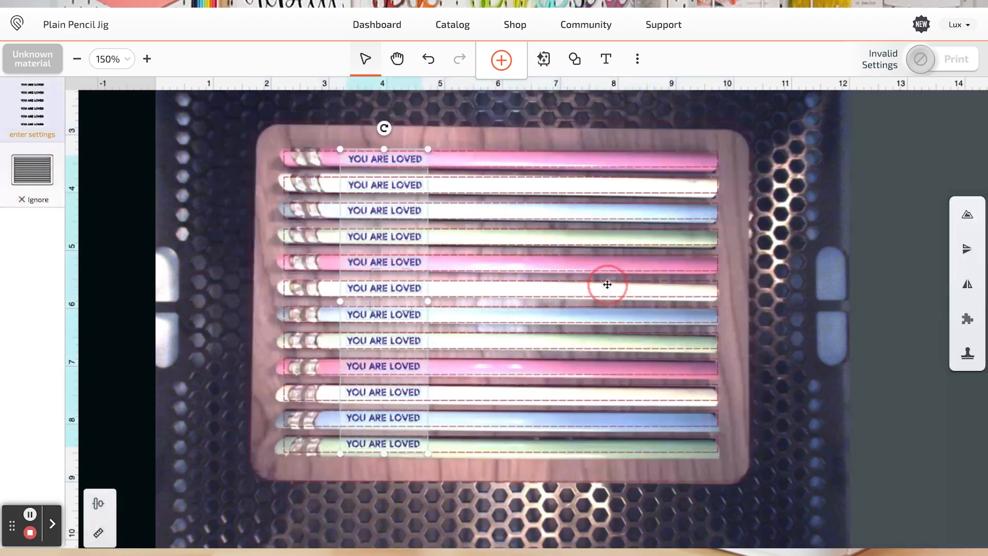
# Align the twelve texts' right sides and space them evenly top to bottom
pyautogui.click(98, 503)
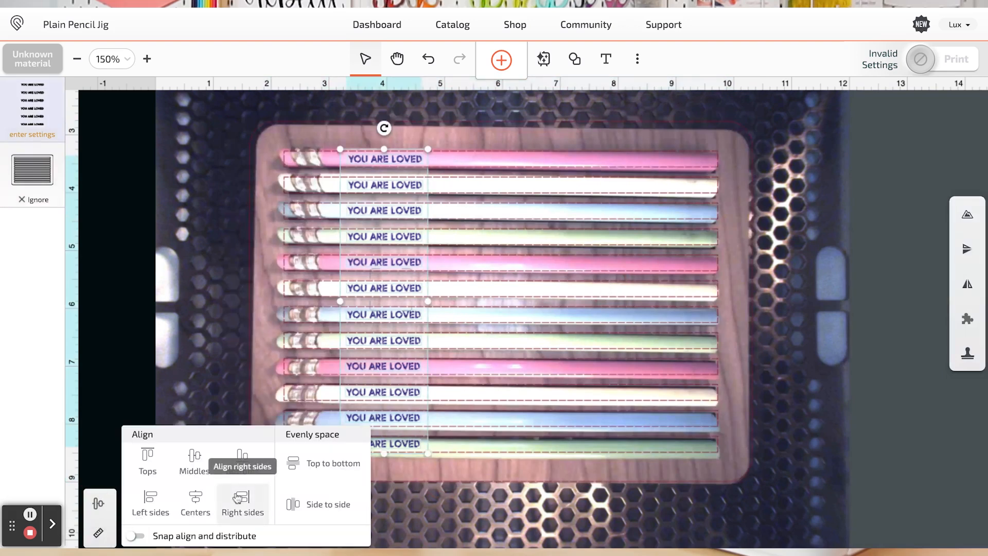
pyautogui.click(242, 501)
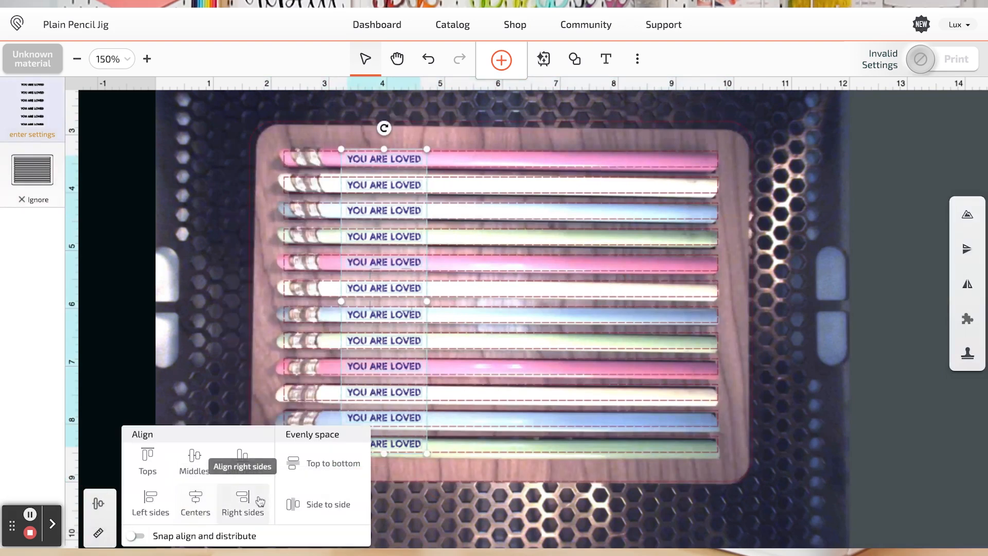
pyautogui.moveTo(330, 463)
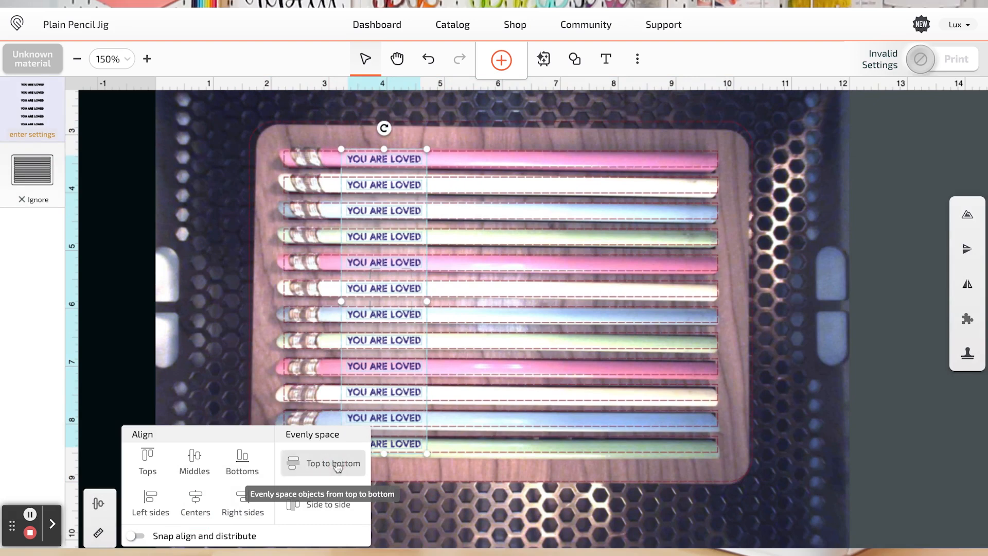
pyautogui.click(333, 463)
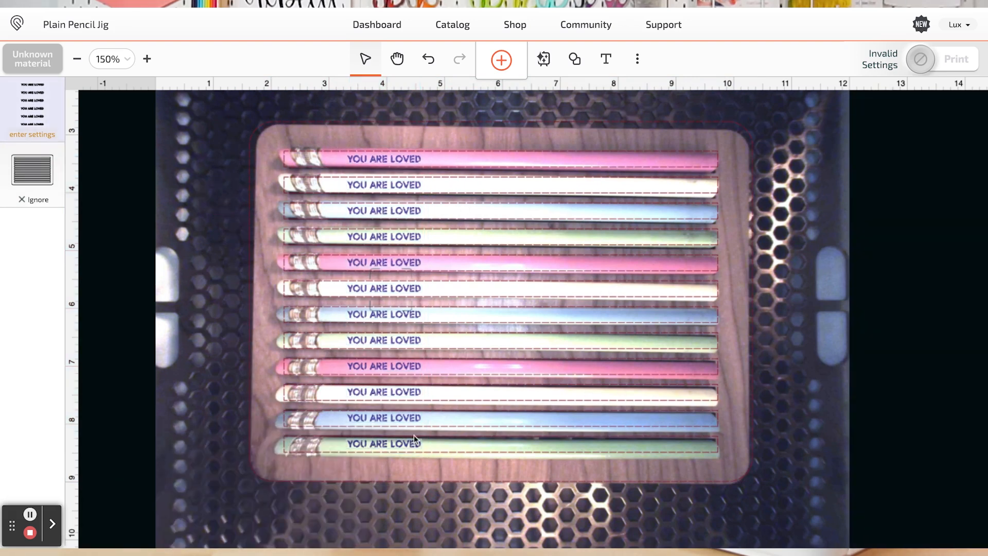
pyautogui.moveTo(361, 449)
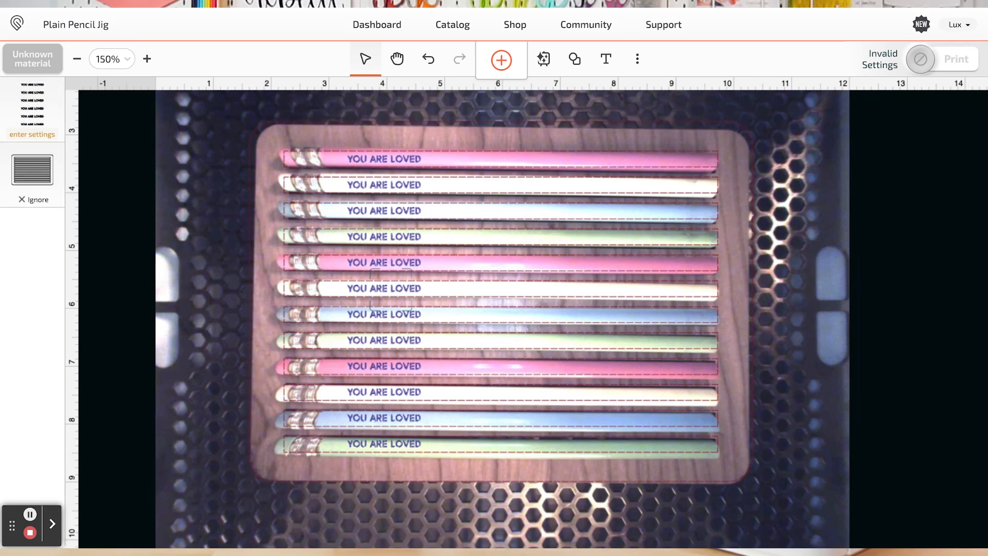
pyautogui.moveTo(162, 183)
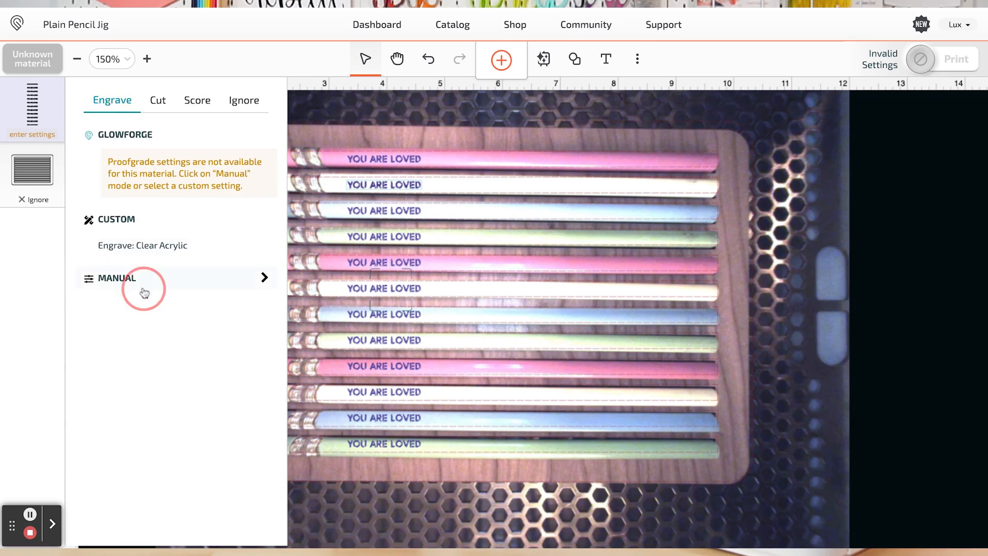
# Set manual engrave power 4 with 405 lines per inch and start the print
pyautogui.click(116, 278)
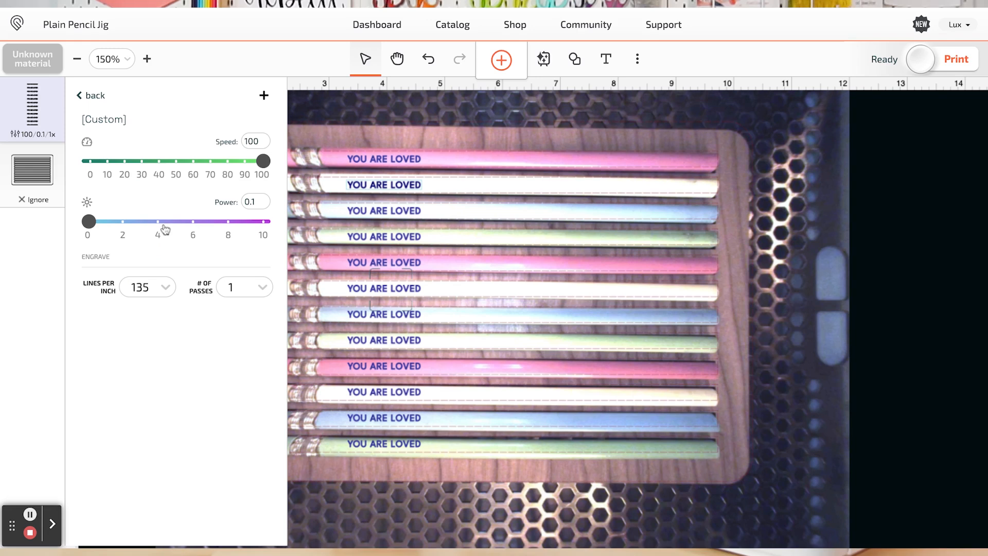
pyautogui.moveTo(88, 221); pyautogui.dragTo(157, 221)
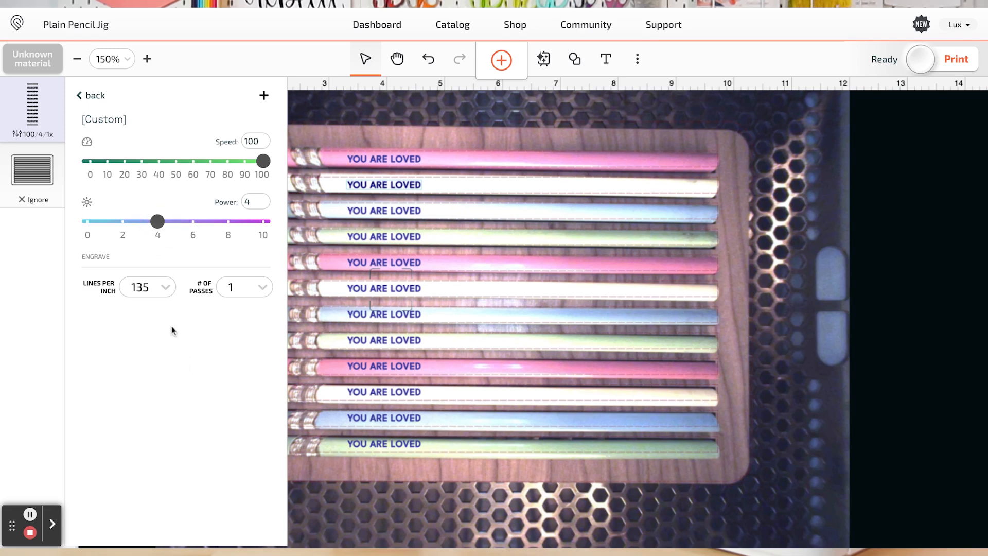
pyautogui.click(148, 287)
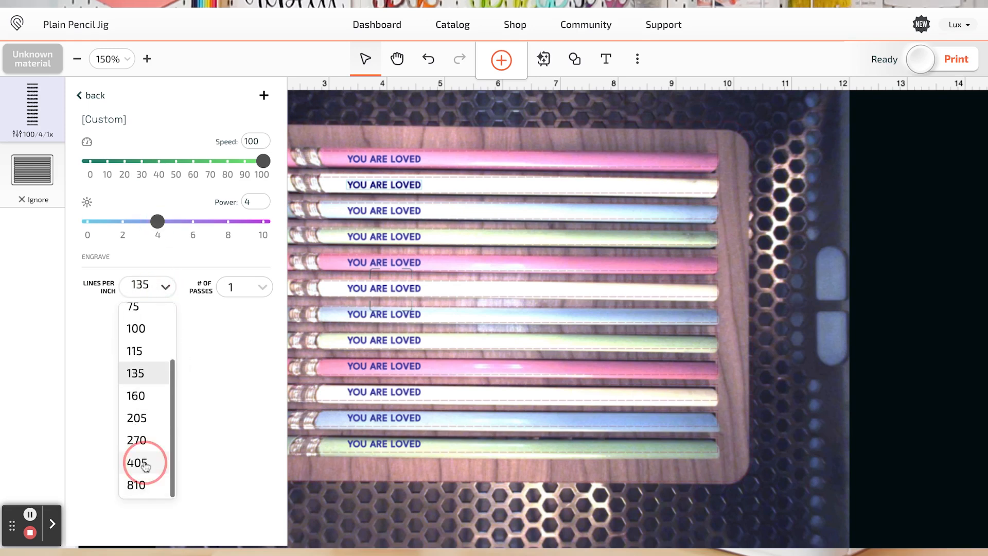
pyautogui.click(137, 463)
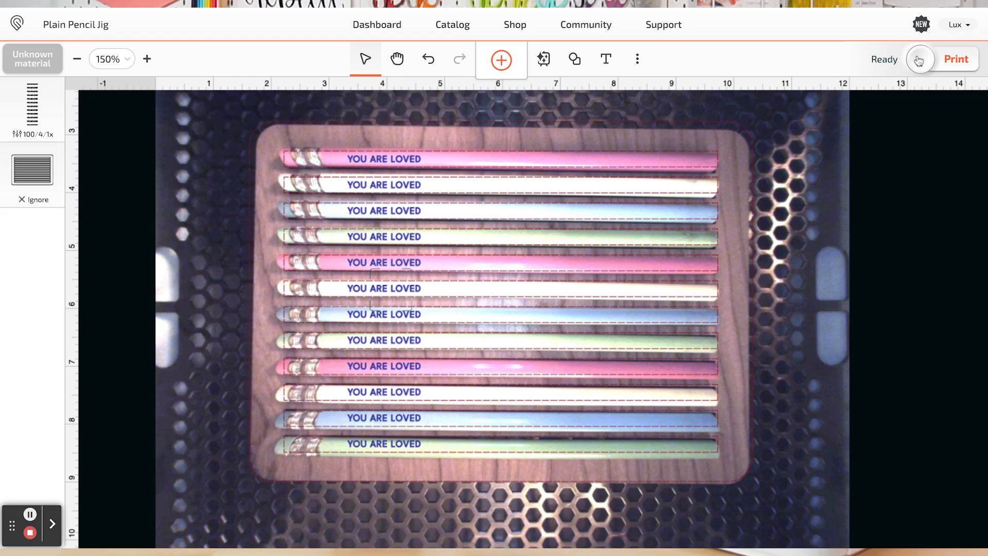
pyautogui.click(956, 59)
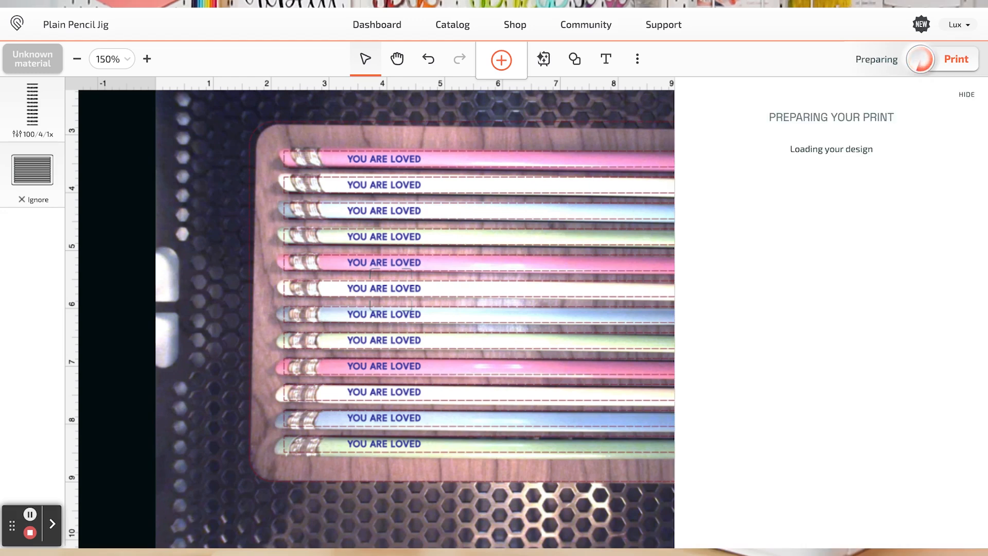